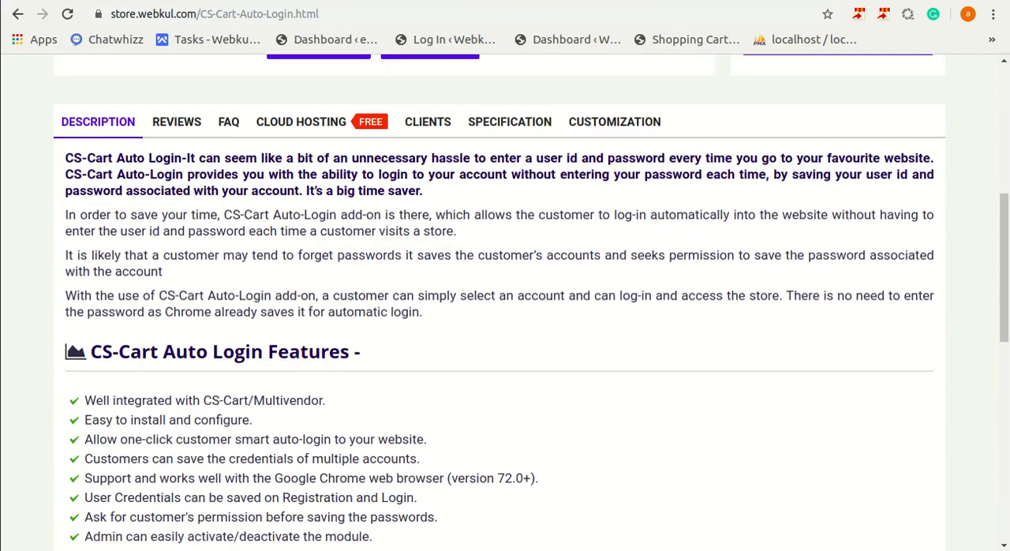
Step: Scroll the CS-Cart admin Add-ons page to review the installed add-ons list
scroll("down", 3)
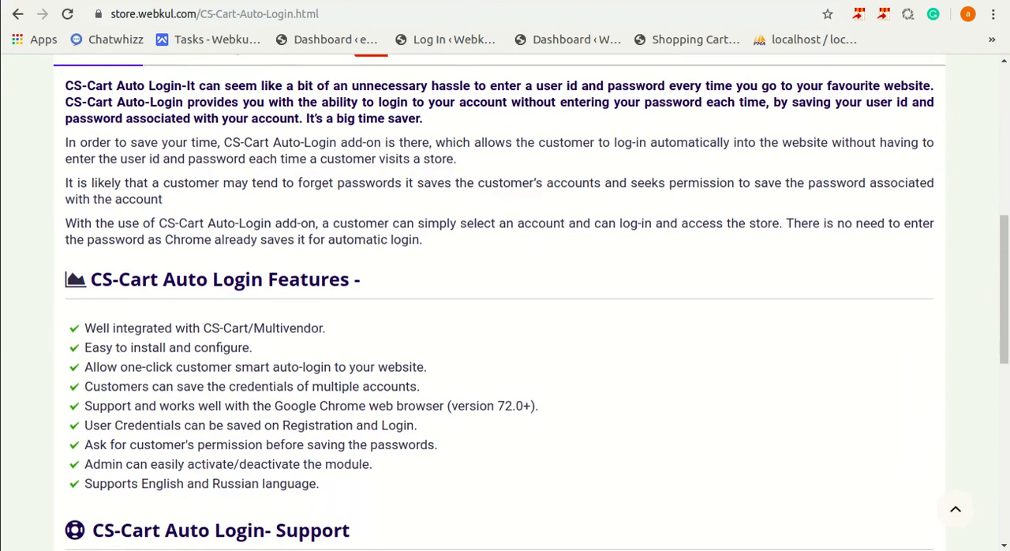
scroll("down", 3)
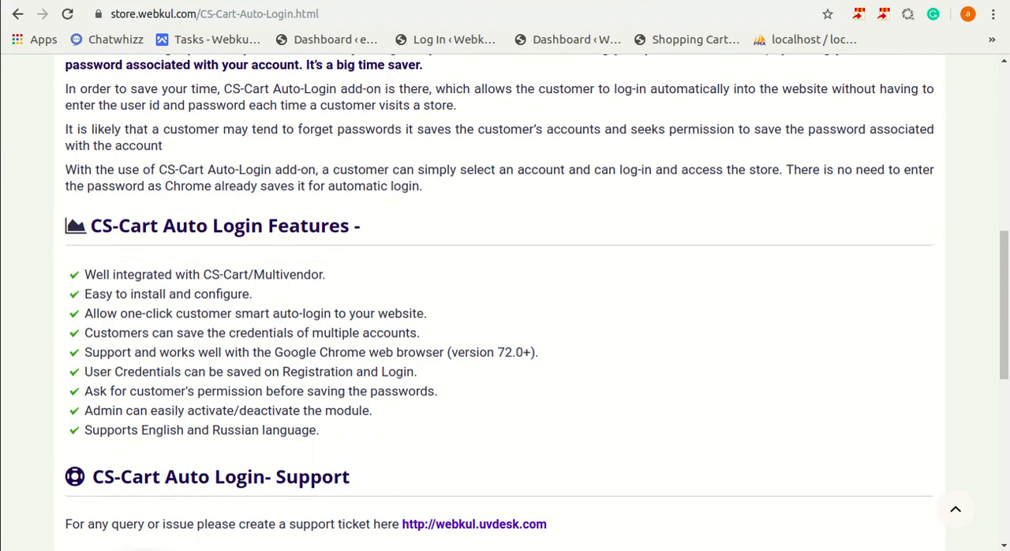
scroll("down", 3)
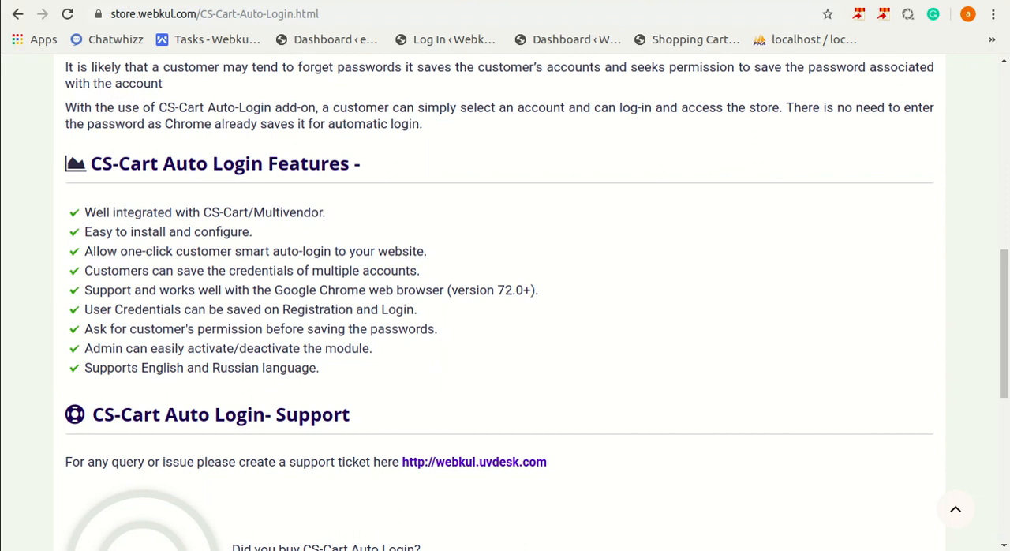
scroll("down", 3)
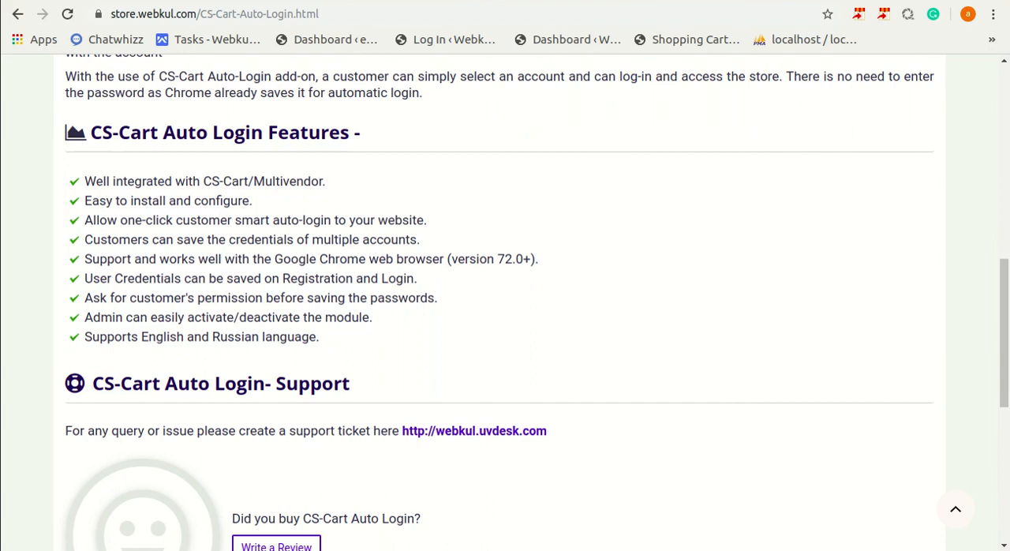
scroll("up", 3)
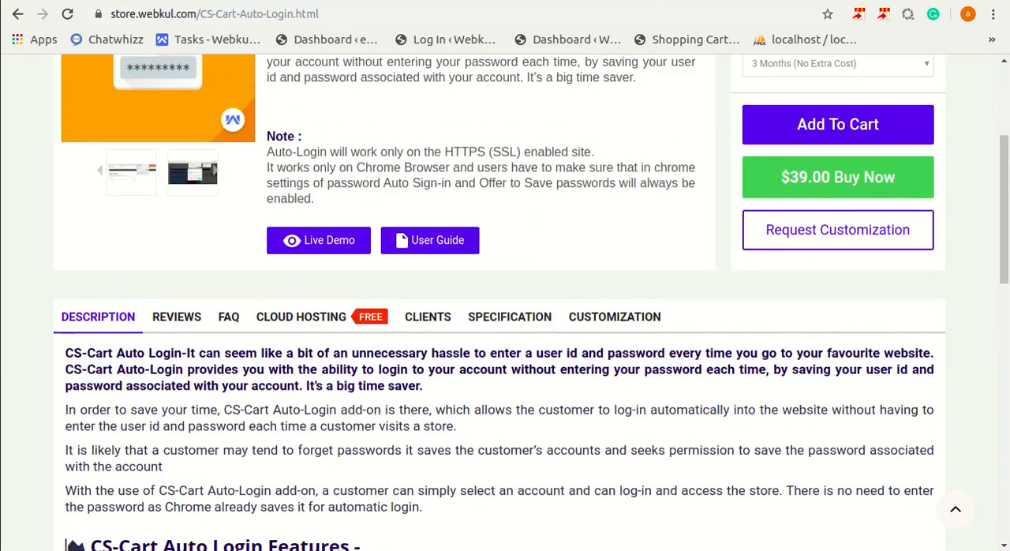
scroll("up", 3)
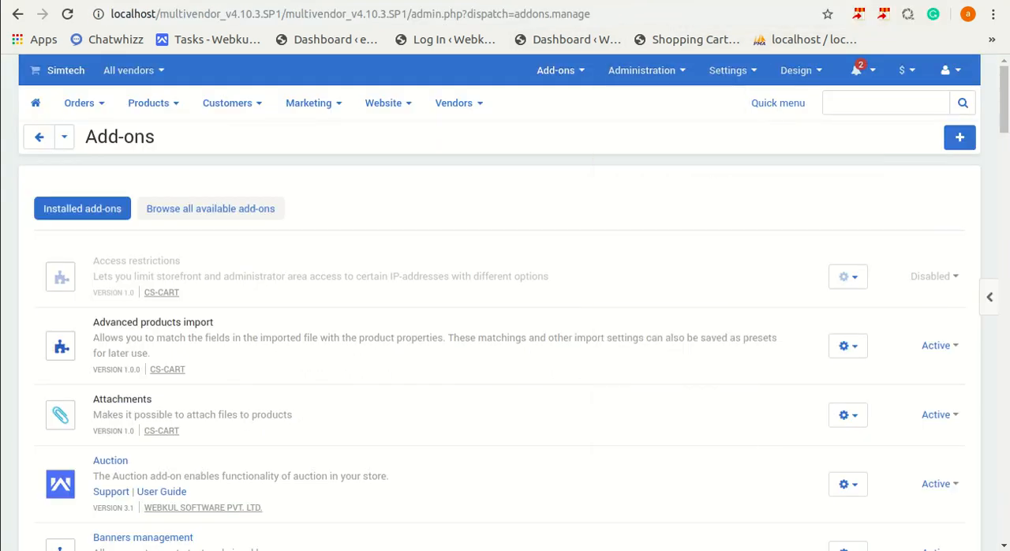
Step: Upload and install the Google AutoLogin add-on zip from a local file
left_click(555, 71)
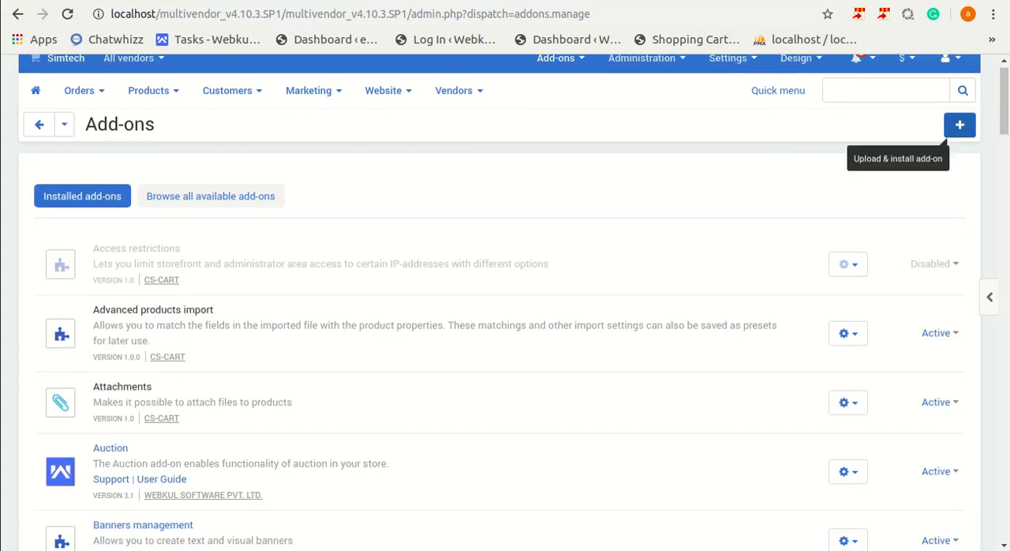
left_click(960, 125)
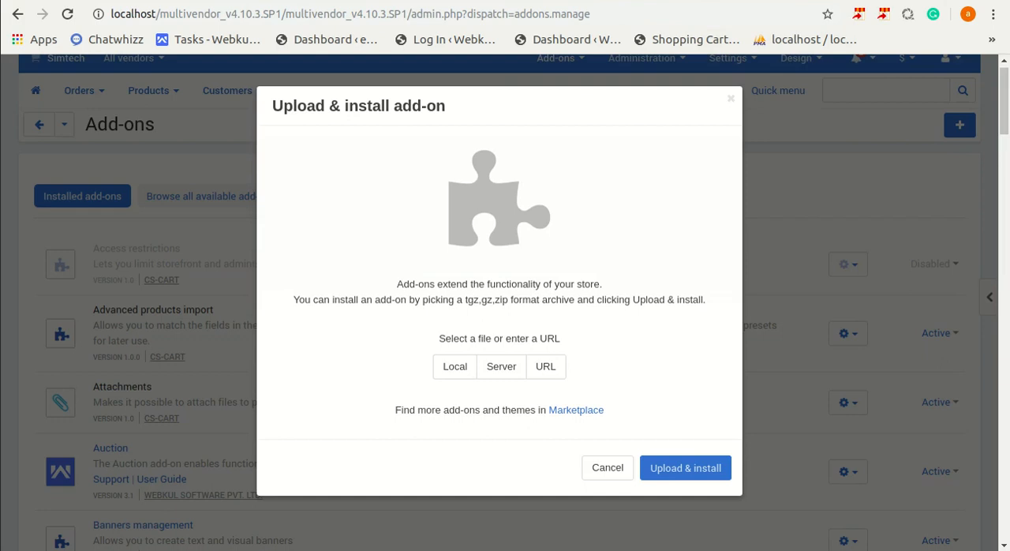
left_click(454, 367)
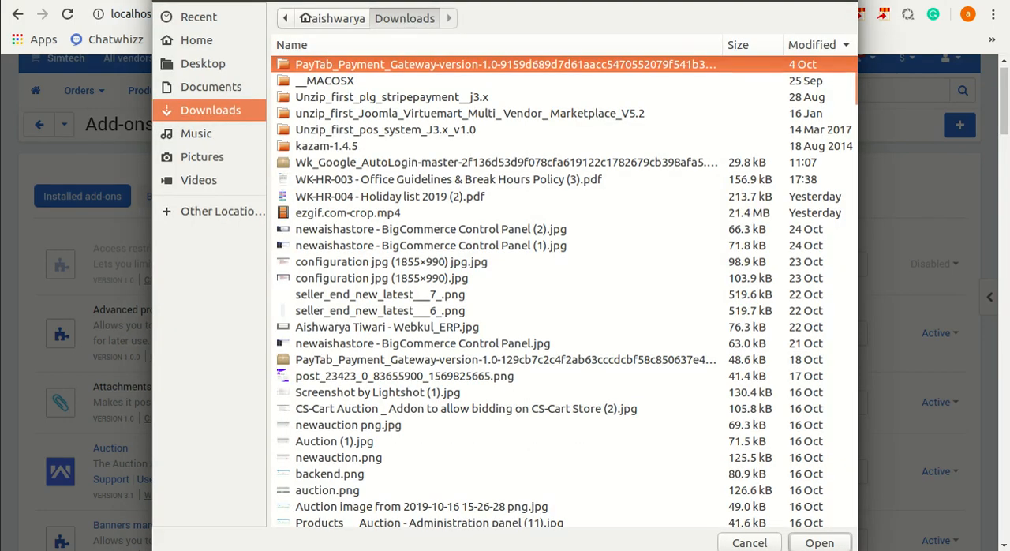
left_click(505, 163)
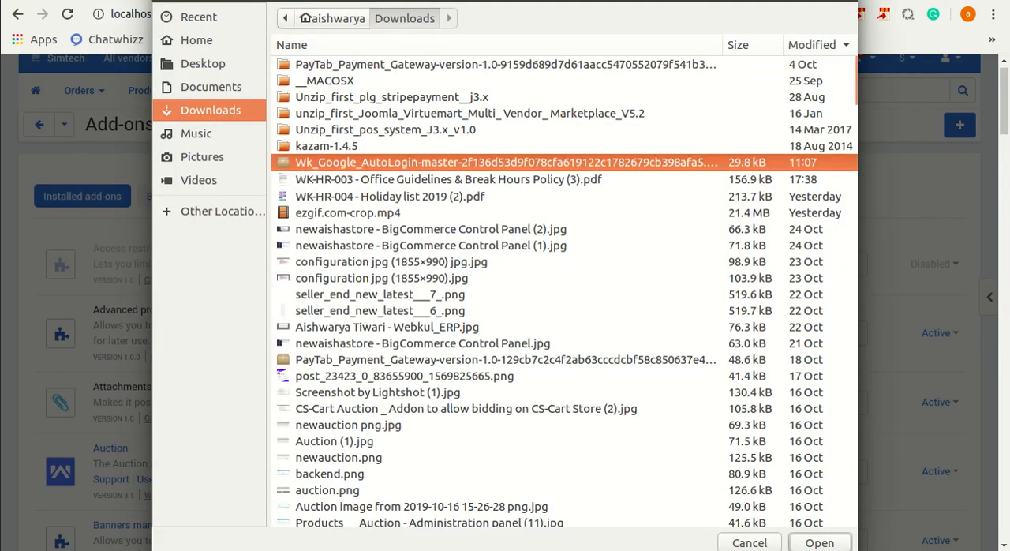
left_click(819, 542)
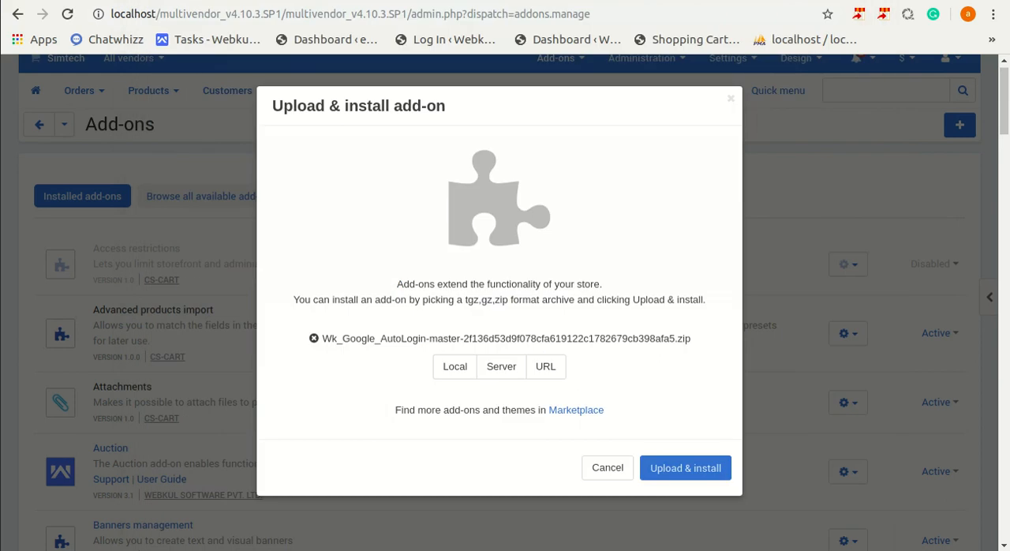
left_click(685, 468)
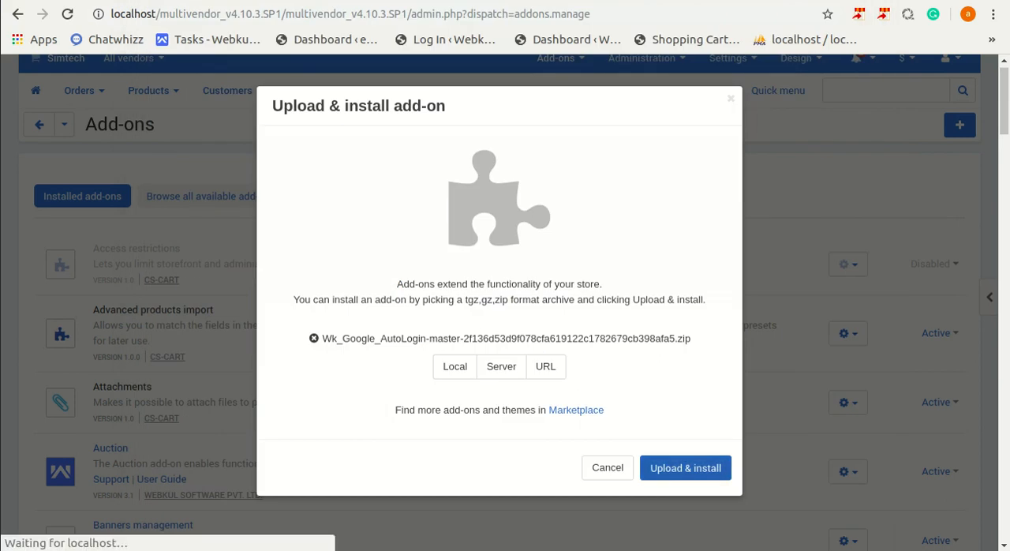
left_click(685, 468)
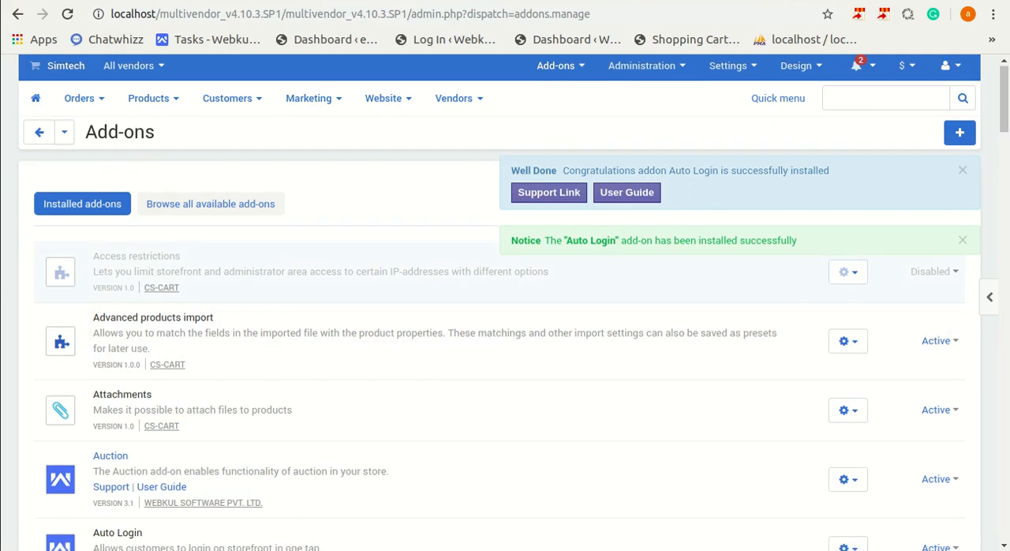
Step: Dismiss the install notices, confirm Auto Login is Active, and open the storefront
scroll("down", 3)
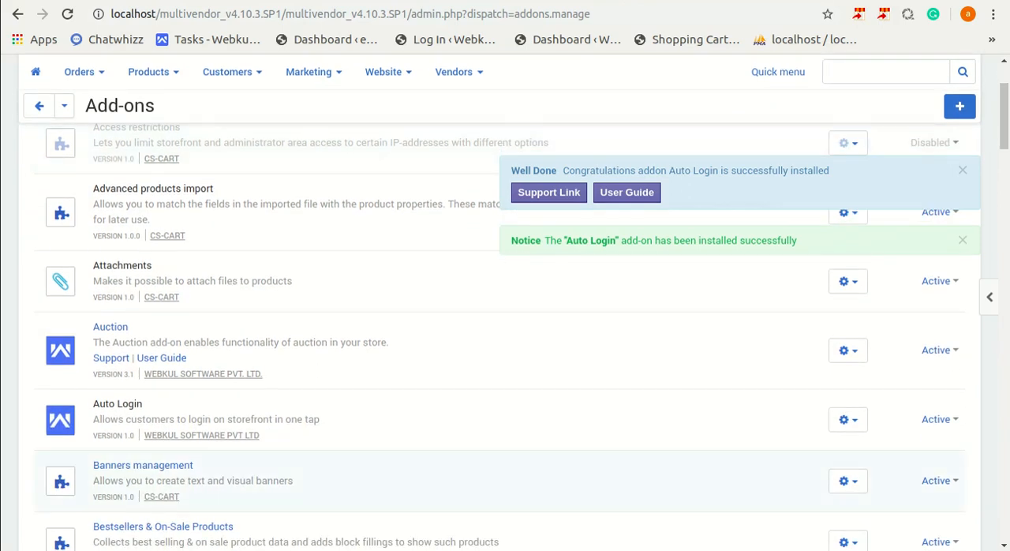
left_click(962, 240)
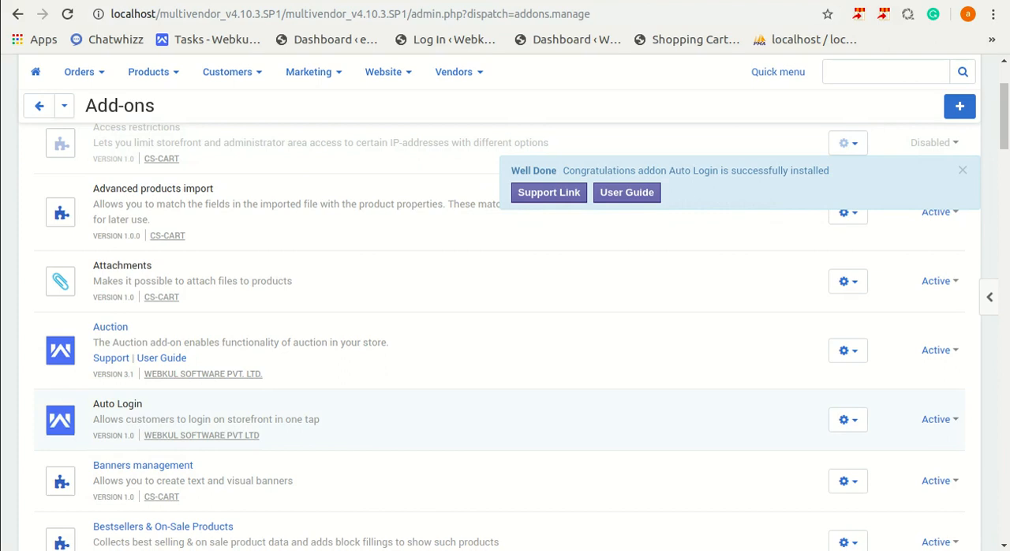
double_click(117, 403)
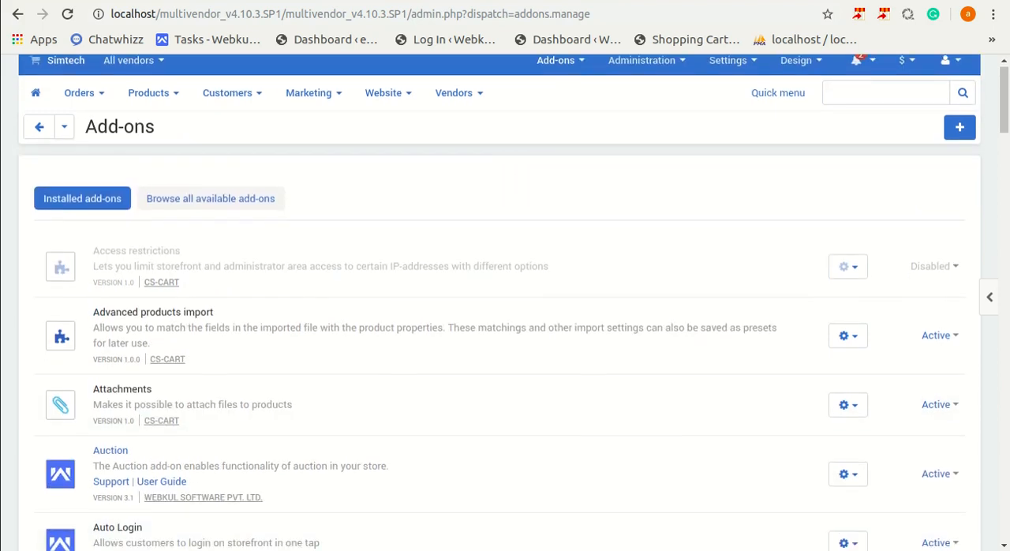
scroll("down", 3)
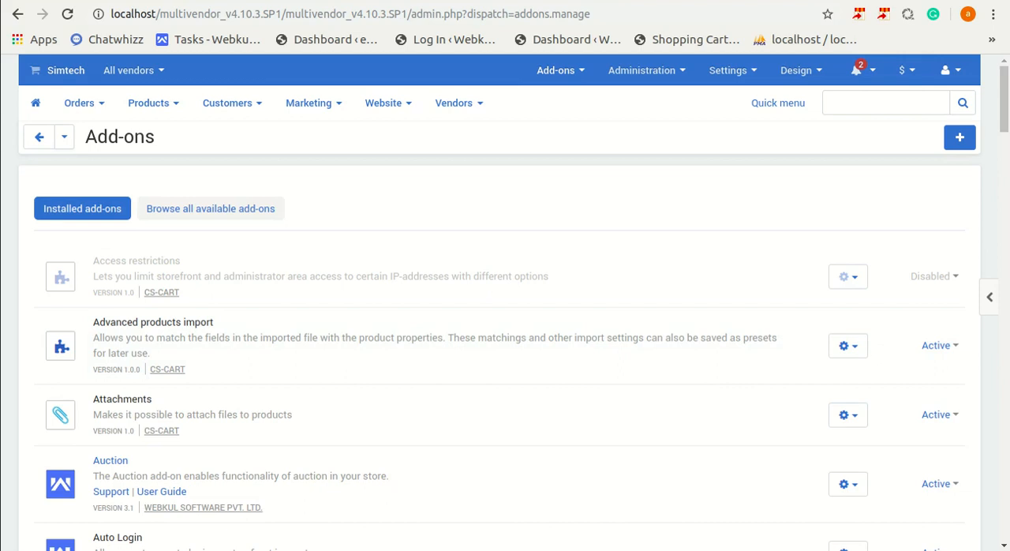
left_click(79, 530)
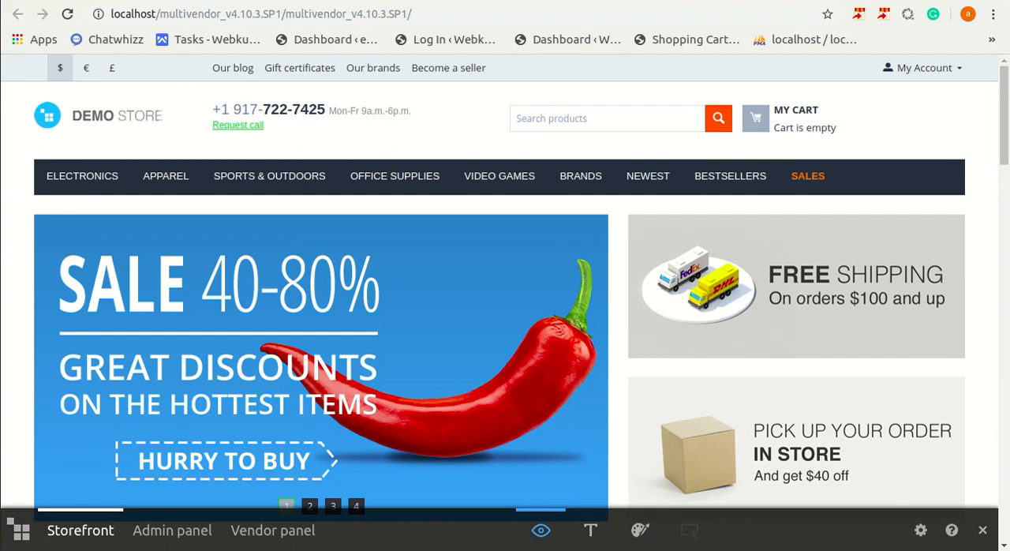
Step: Open the My Account menu on the Demo Store storefront
left_click(921, 67)
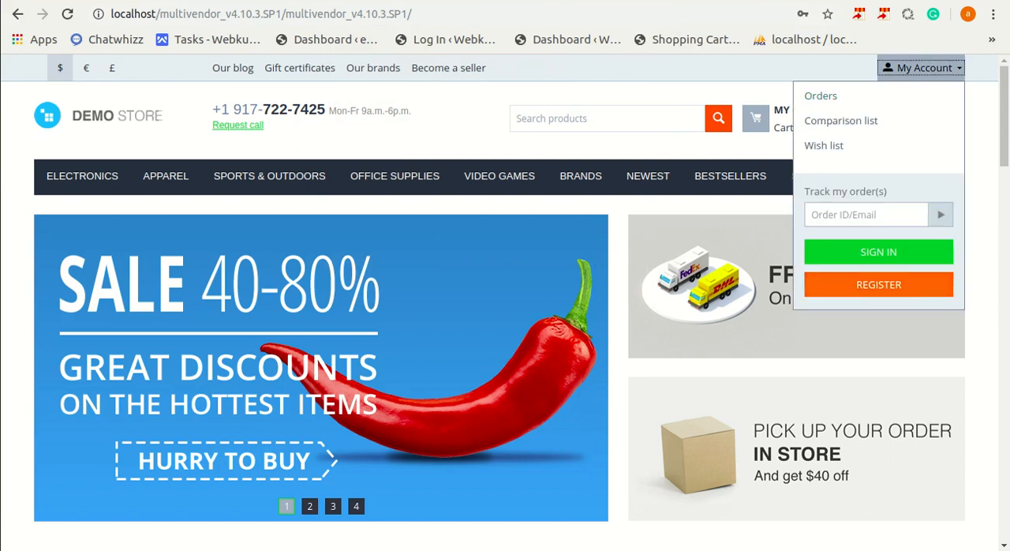
mouse_move(878, 284)
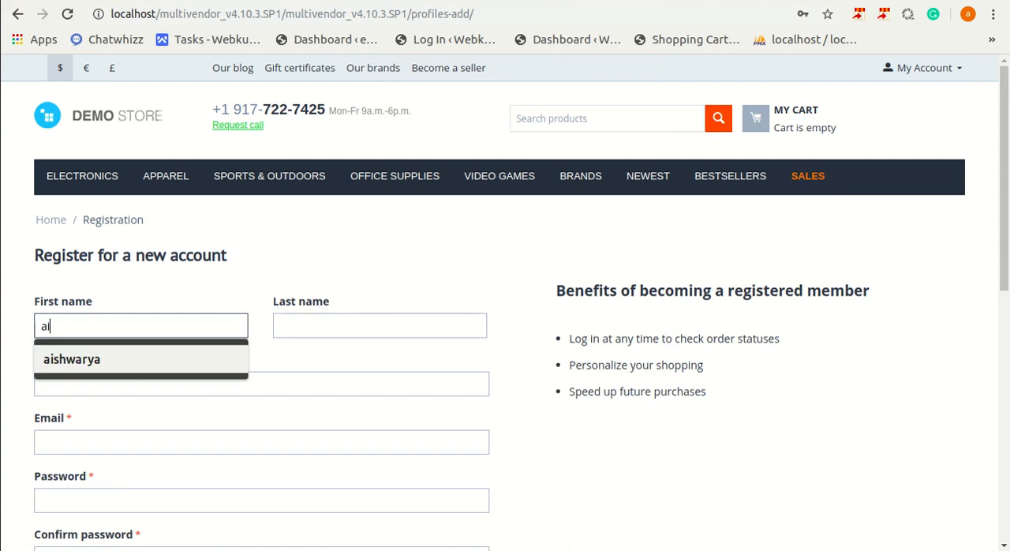
left_click(72, 359)
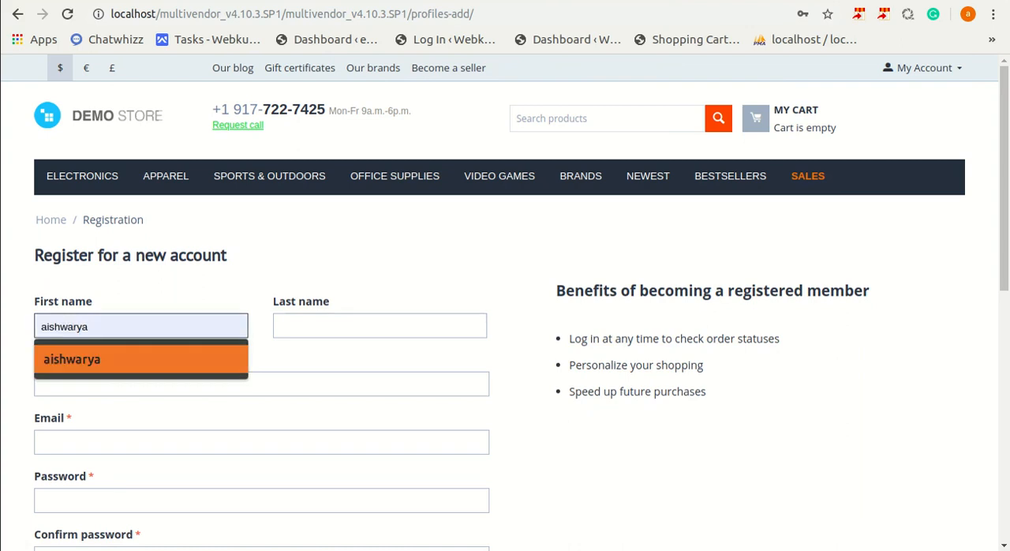
type("tiwari")
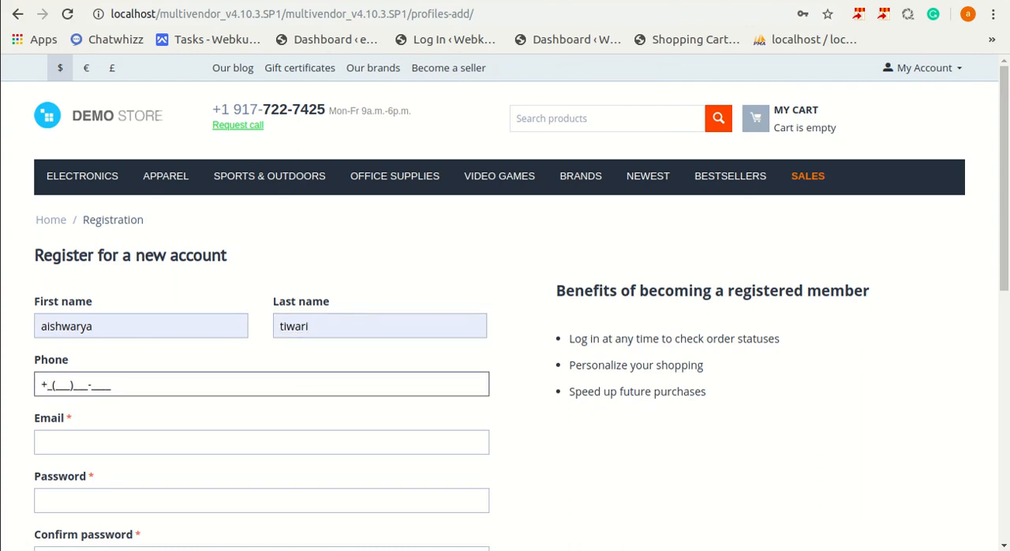
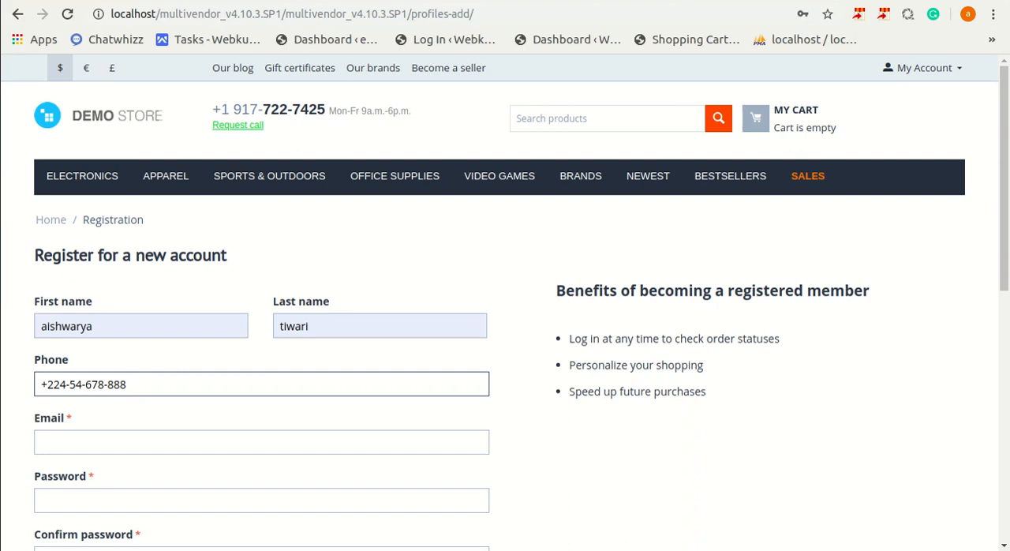
Step: Start the email, view Chrome's saved addresses, then return to the registration form
left_click(261, 442)
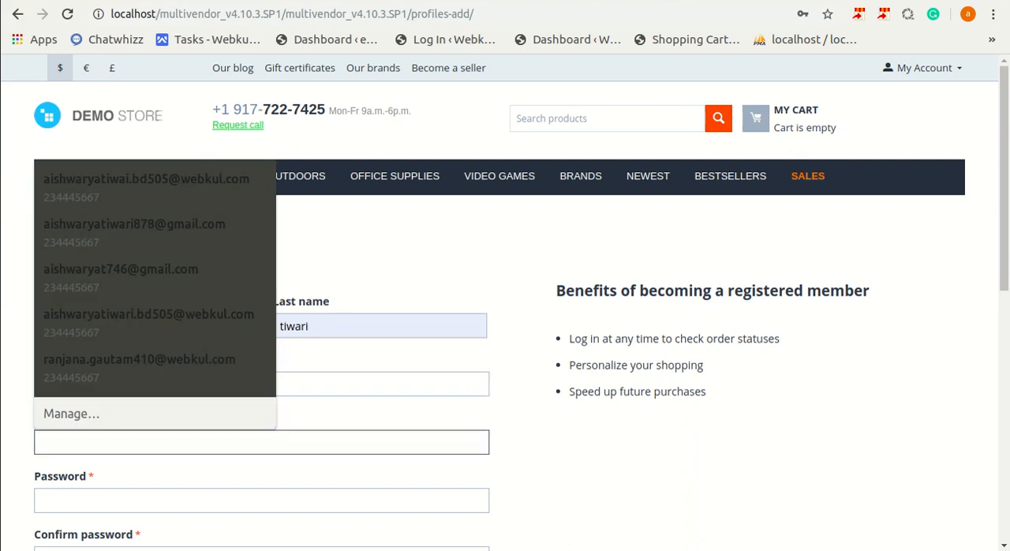
type("a")
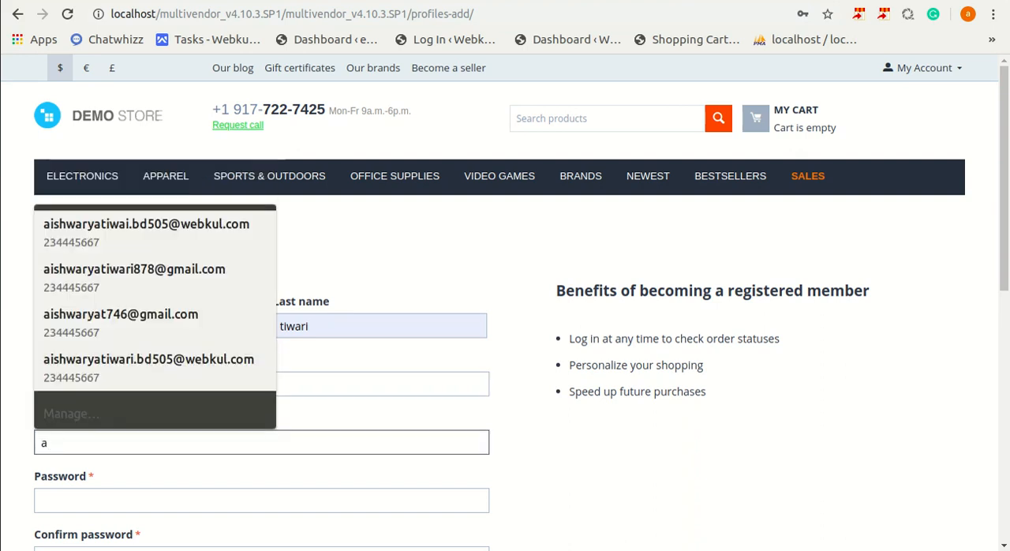
type("l")
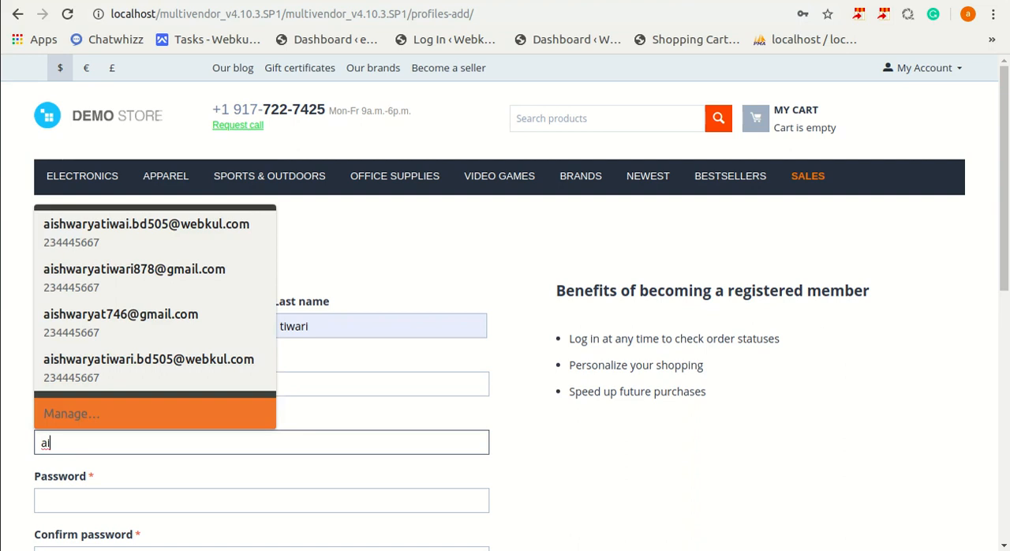
left_click(71, 413)
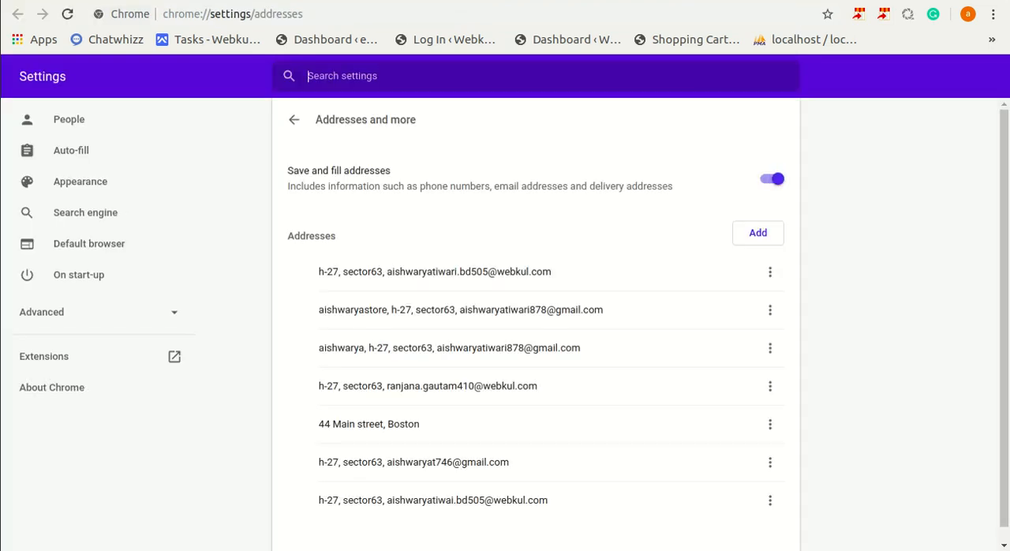
left_click(921, 14)
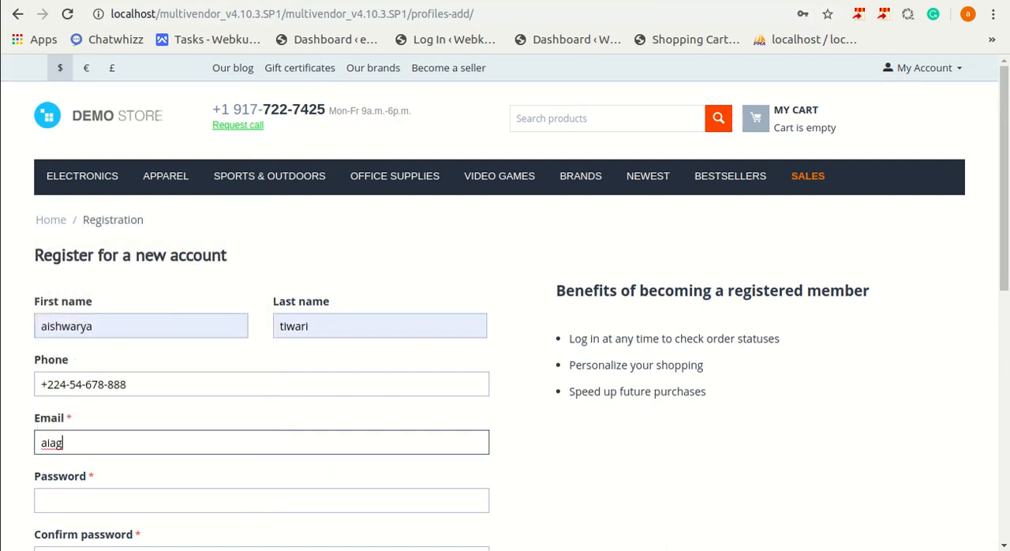
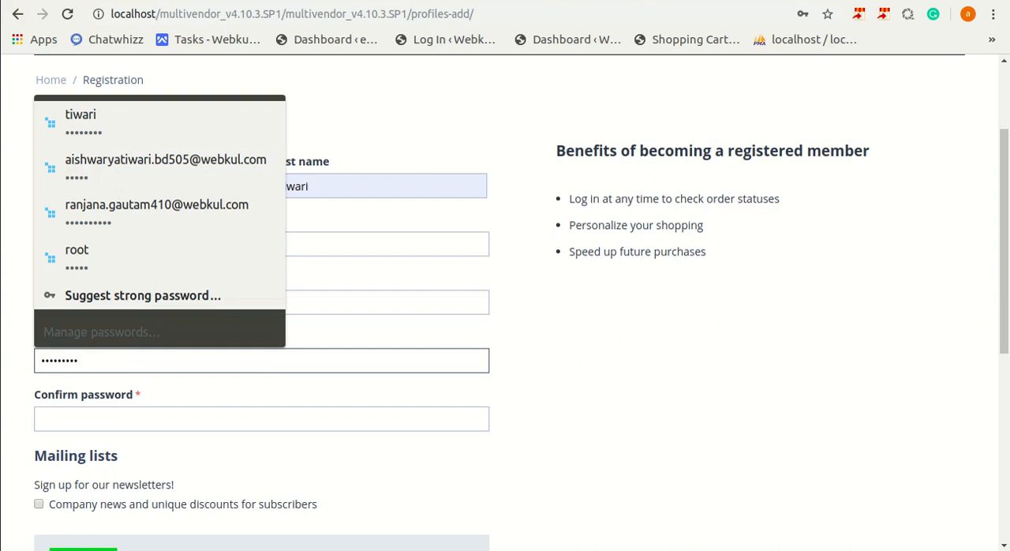
Step: Enter the password, subscribe to the newsletter, and submit the registration
type("••••")
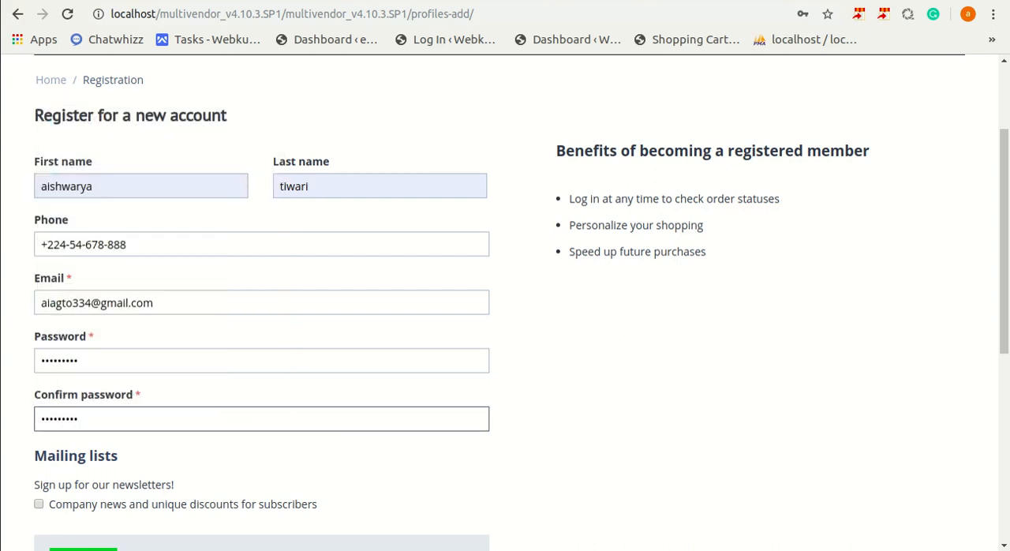
left_click(38, 401)
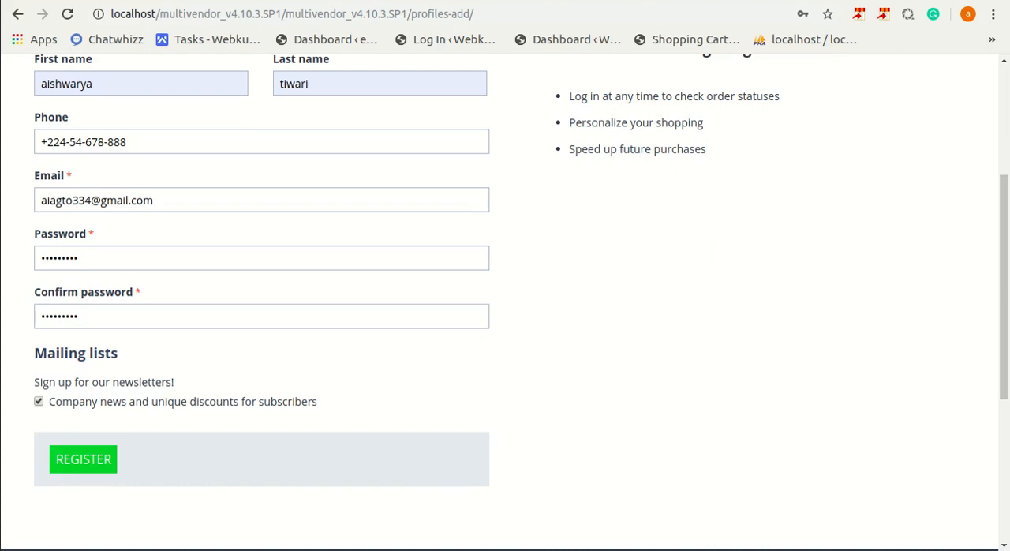
left_click(83, 459)
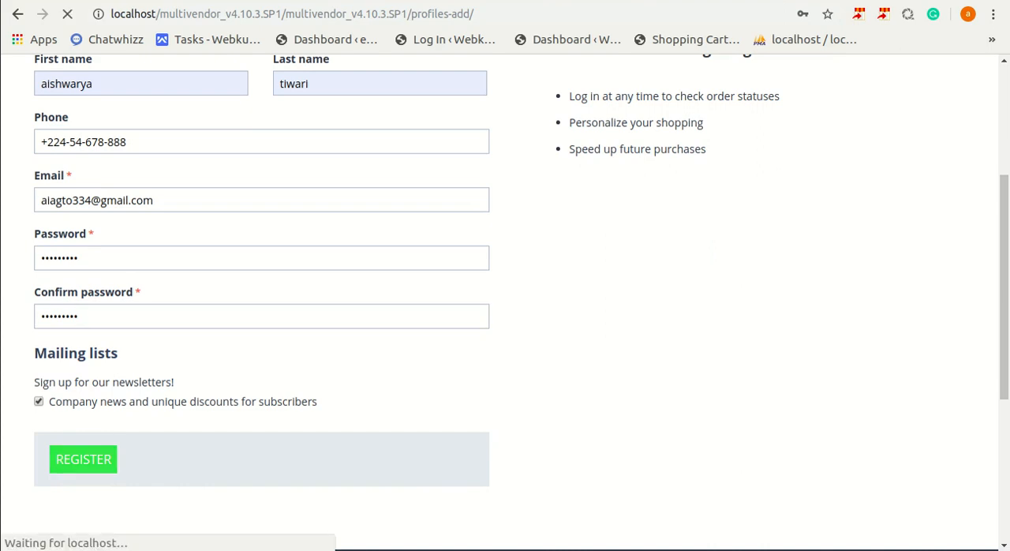
Step: Wait for successful registration and save the new account's password in Chrome
left_click(83, 459)
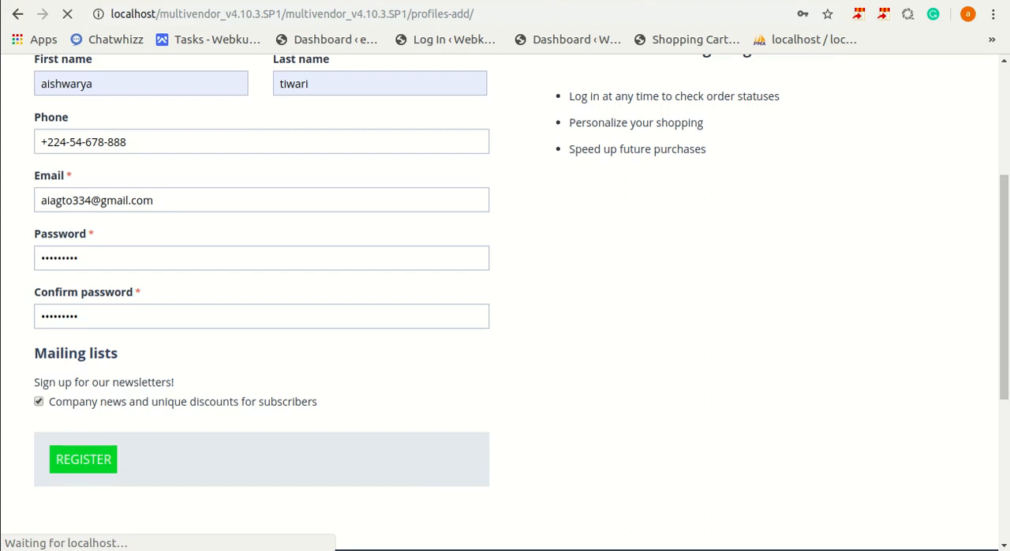
left_click(83, 459)
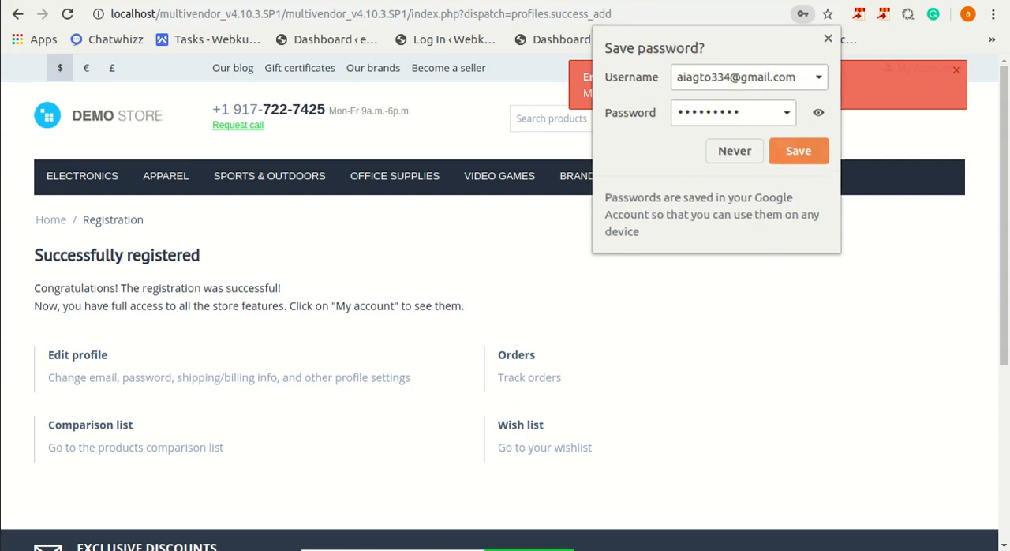
left_click(733, 151)
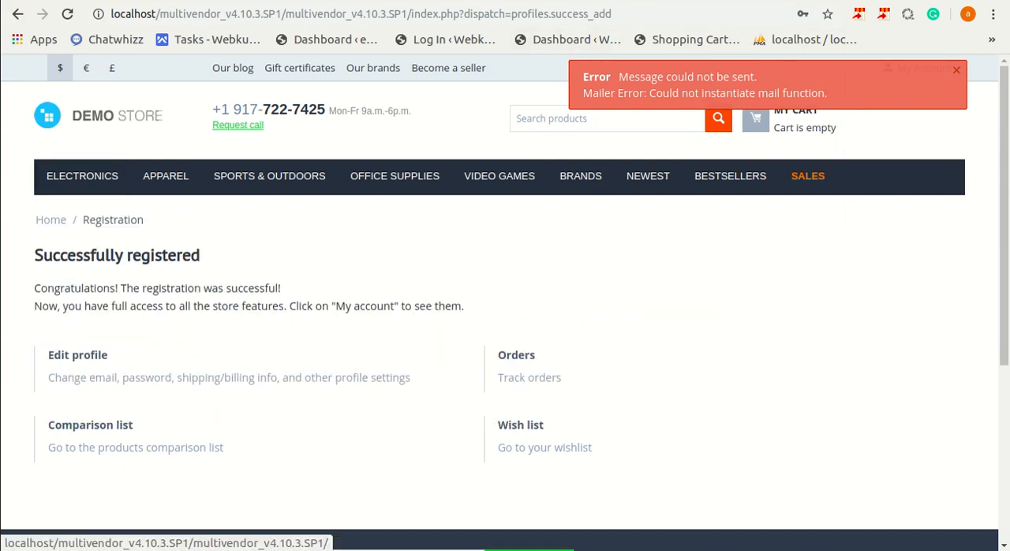
Step: Return to the Demo Store home page, cancel the Sign in as chooser, and open My Account
left_click(51, 219)
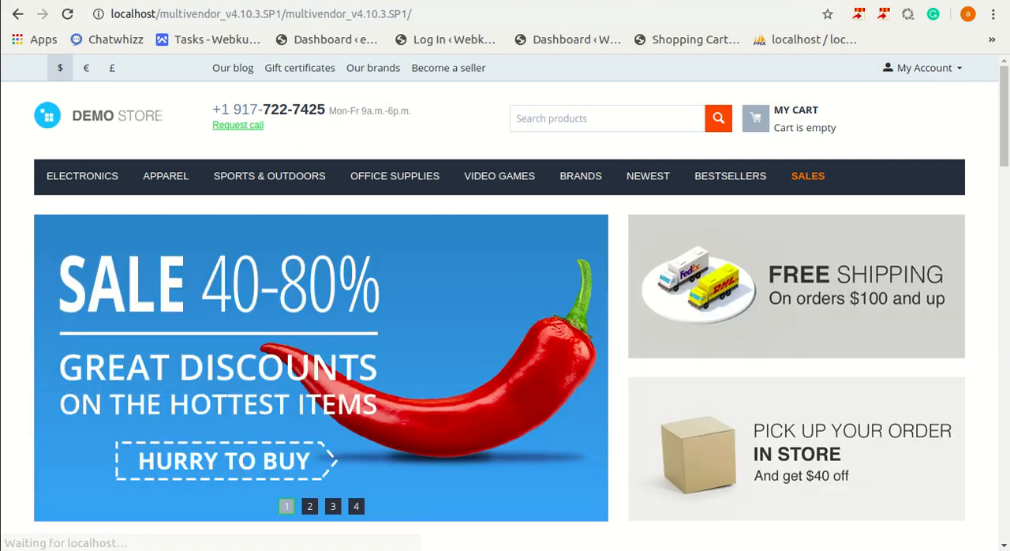
left_click(921, 67)
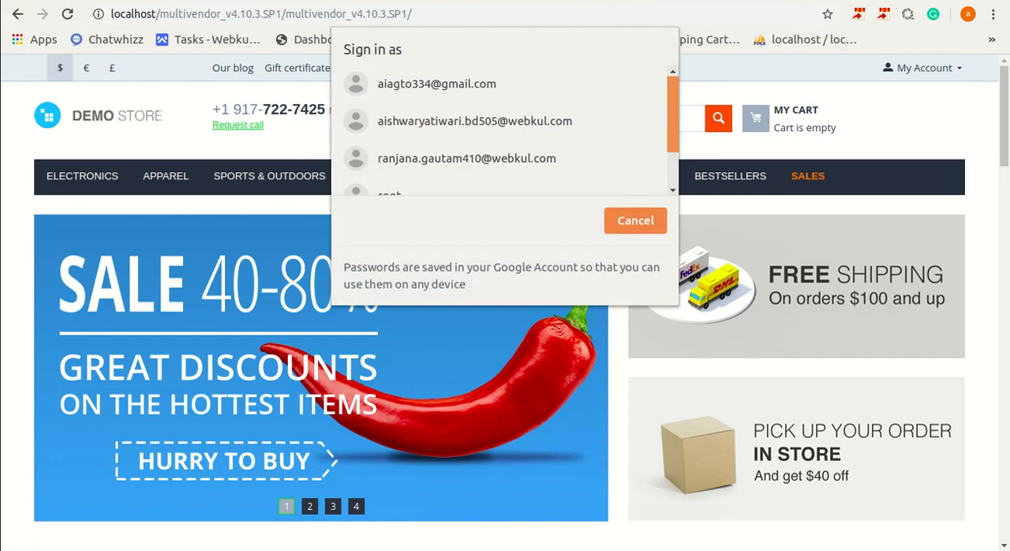
left_click(635, 220)
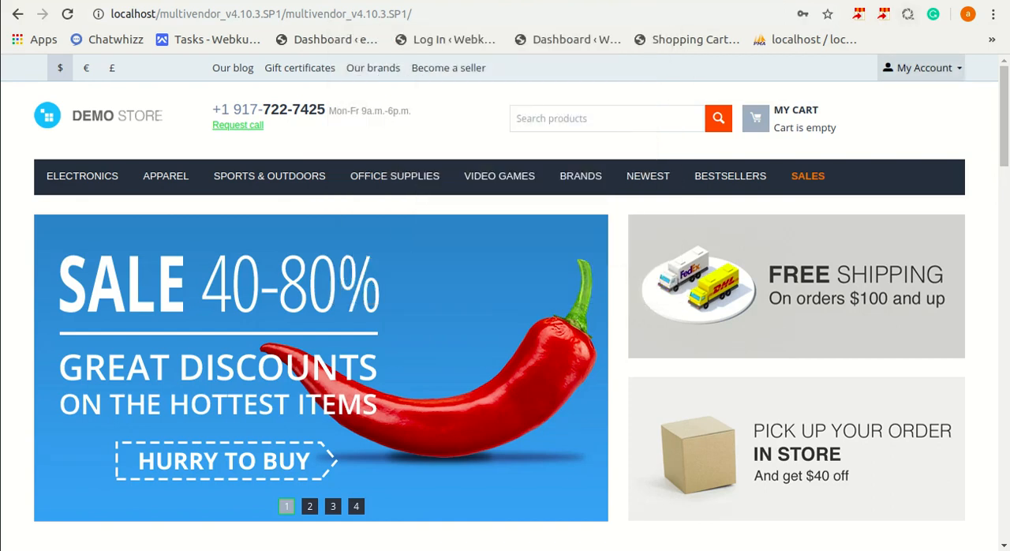
left_click(920, 67)
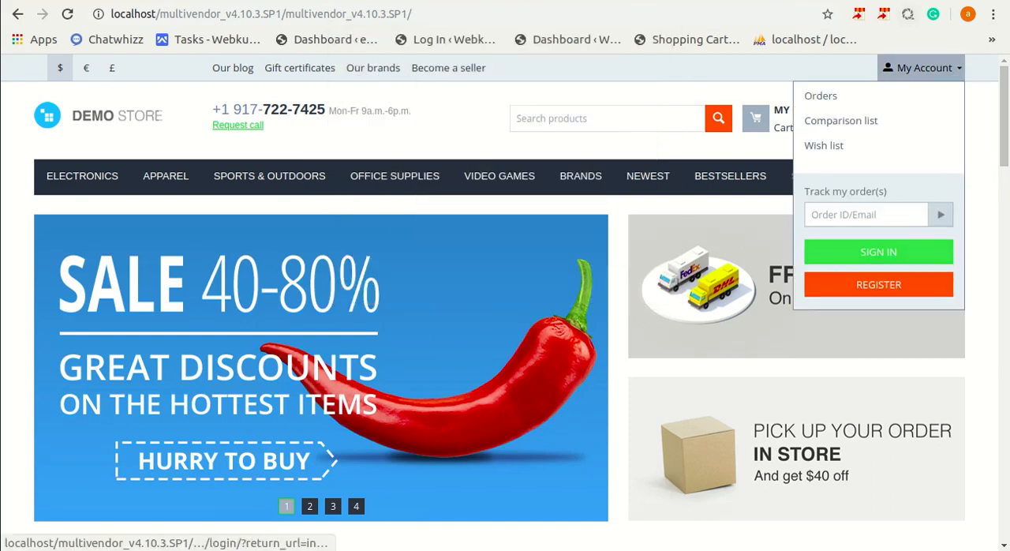
left_click(879, 251)
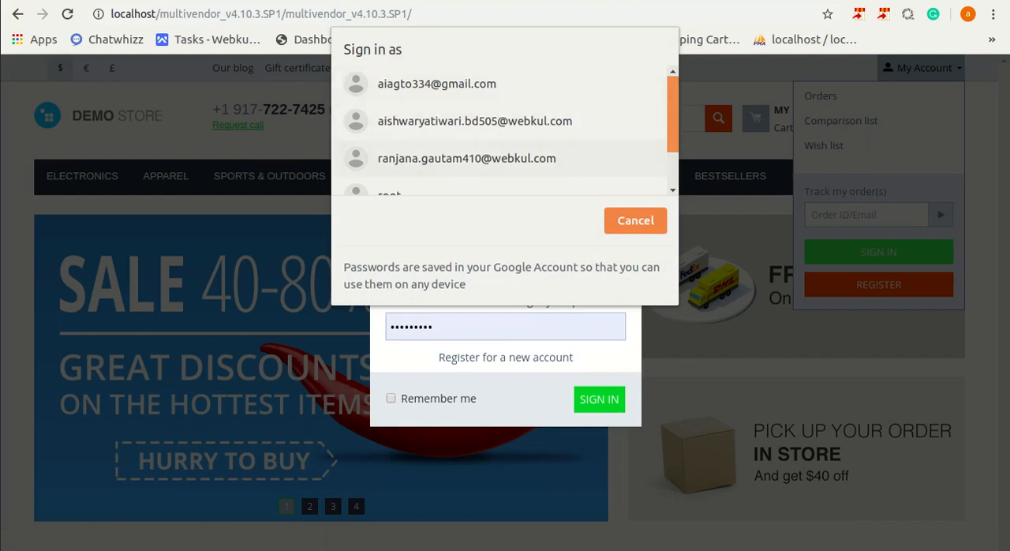
scroll("down", 3)
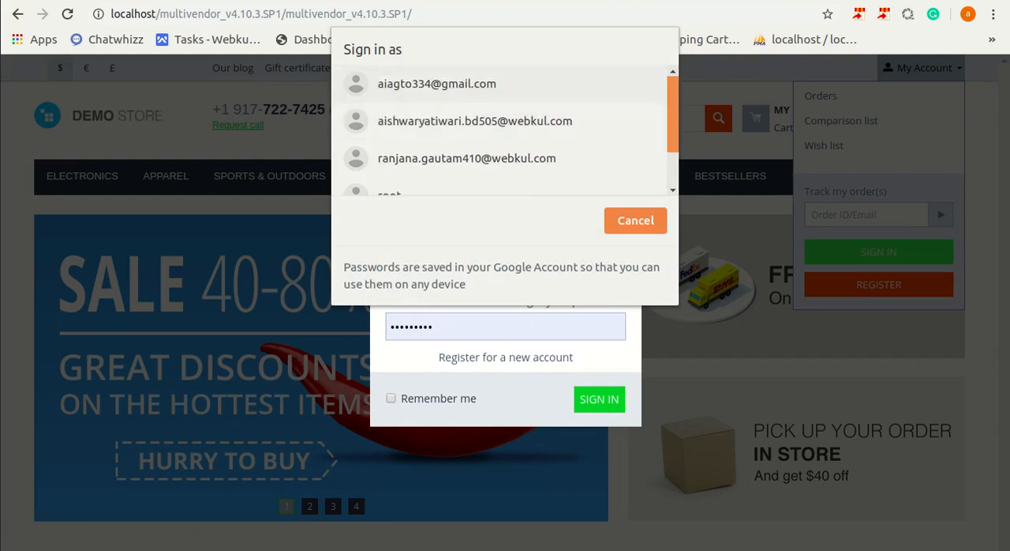
left_click(437, 83)
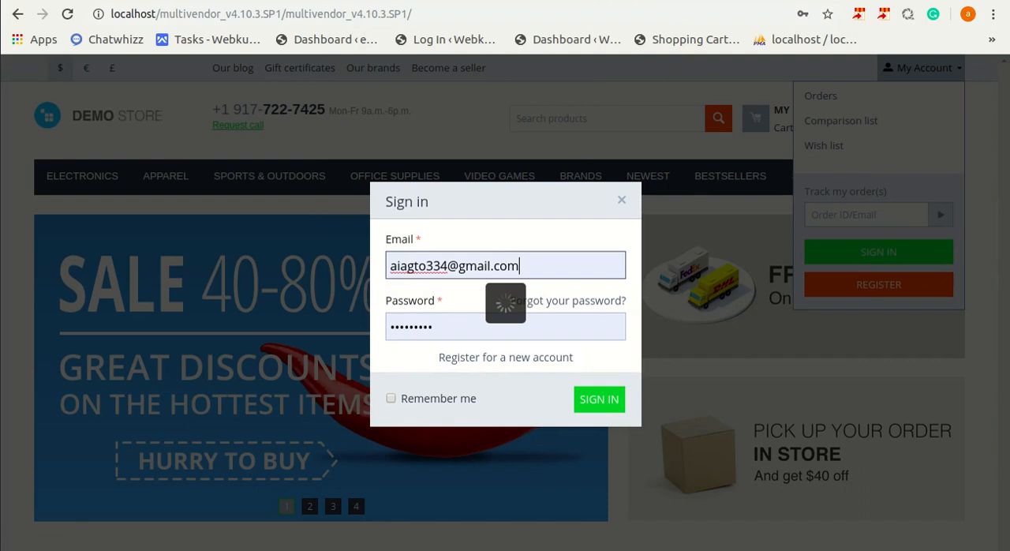
left_click(599, 399)
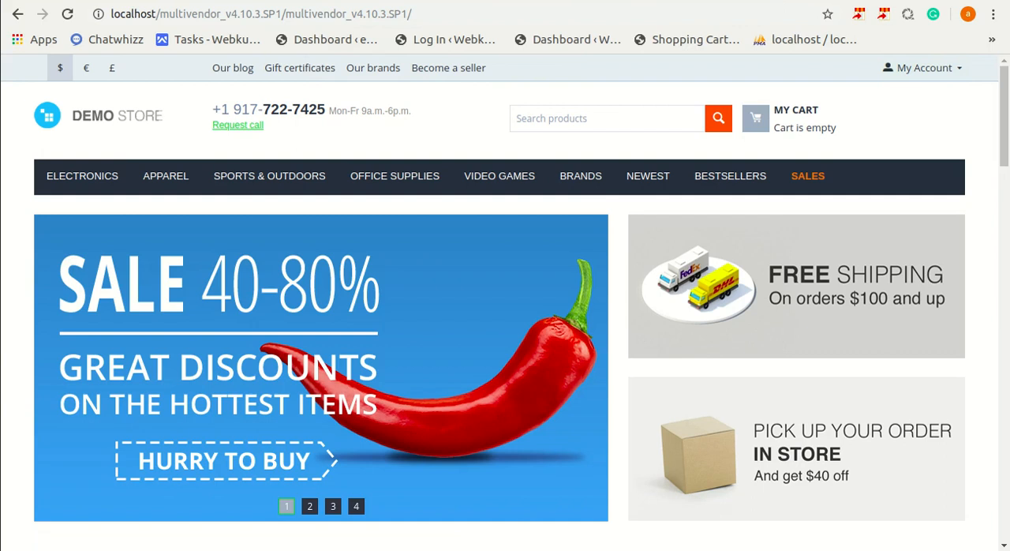
scroll("down", 3)
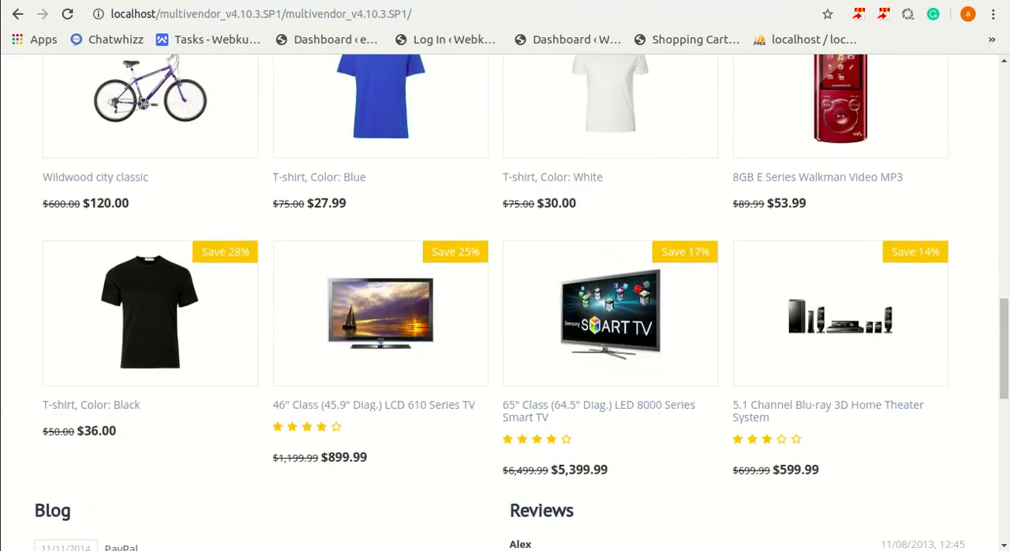